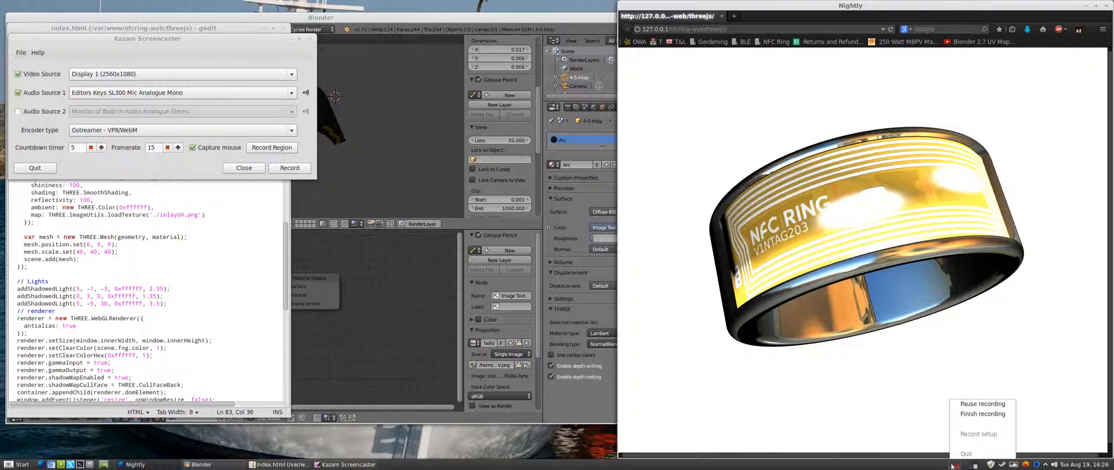
# Reload the default start-up file and delete the starter cube
pyautogui.click(244, 168)
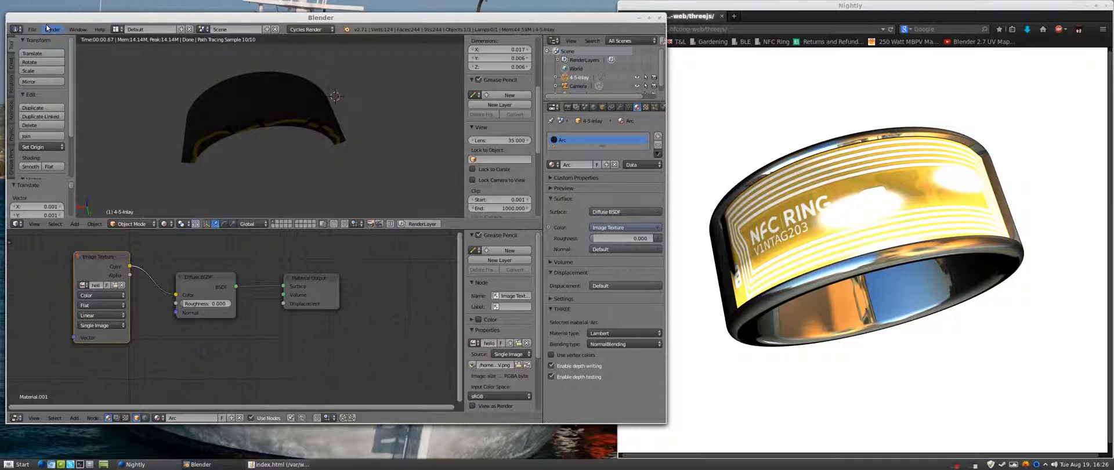
pyautogui.click(32, 29)
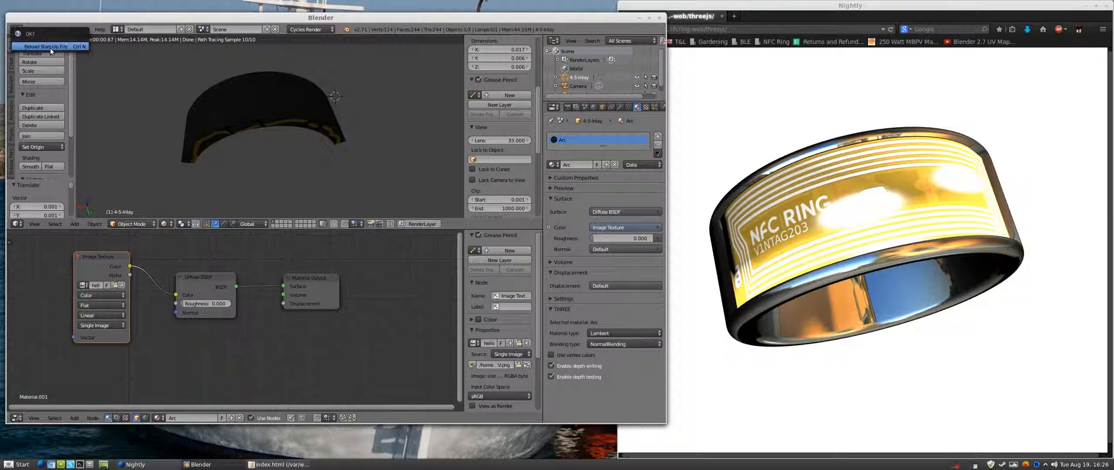
pyautogui.click(45, 46)
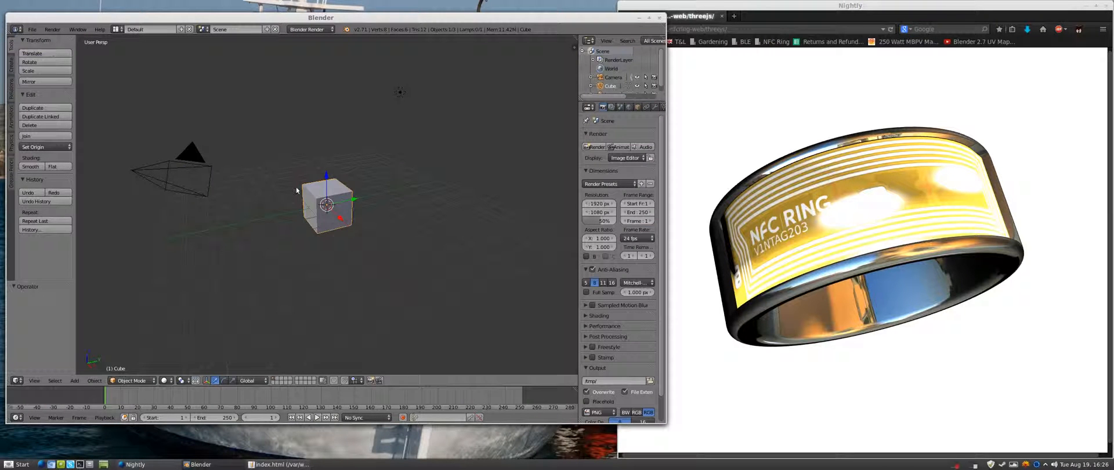
pyautogui.press('Delete')
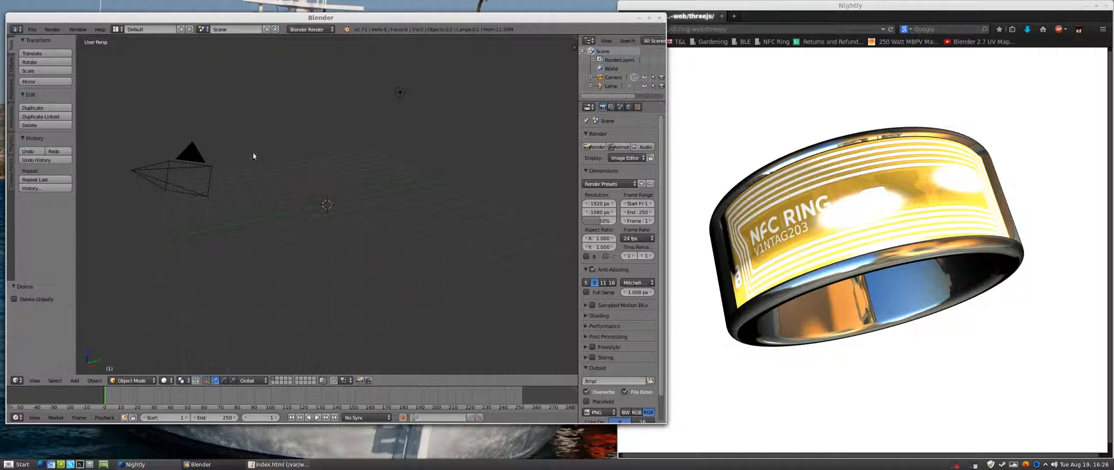
# Import the 4-5-Inlay STL file and orbit the view around the band
pyautogui.click(32, 29)
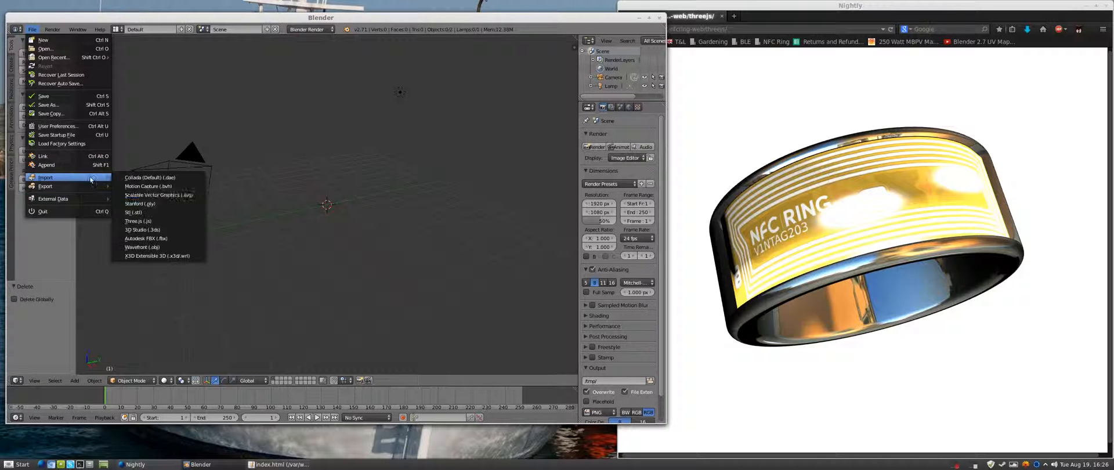
pyautogui.moveTo(134, 213)
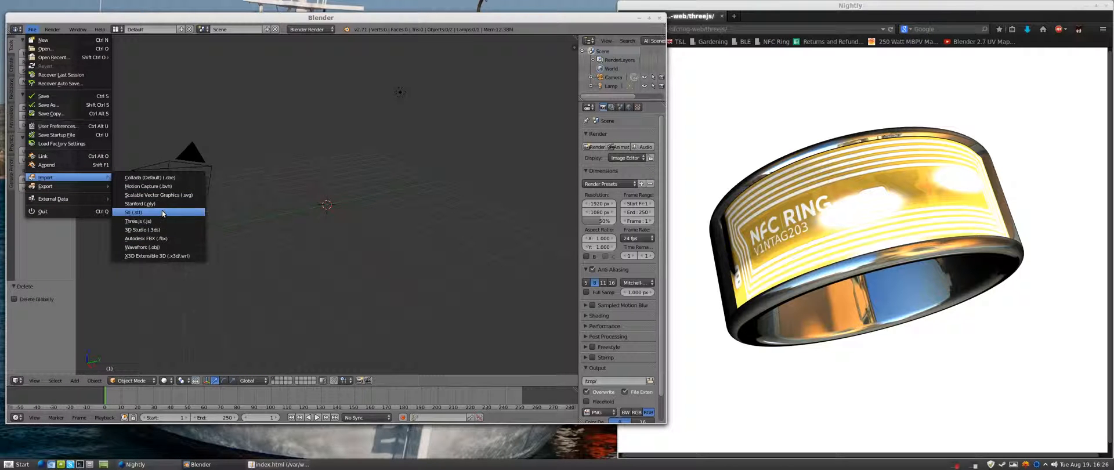
pyautogui.click(133, 212)
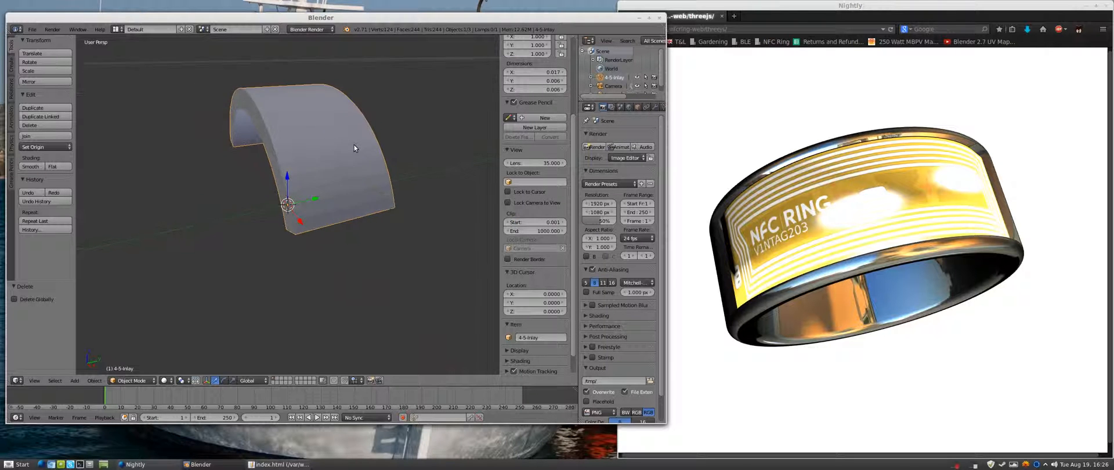
pyautogui.moveTo(355, 149); pyautogui.dragTo(382, 162)
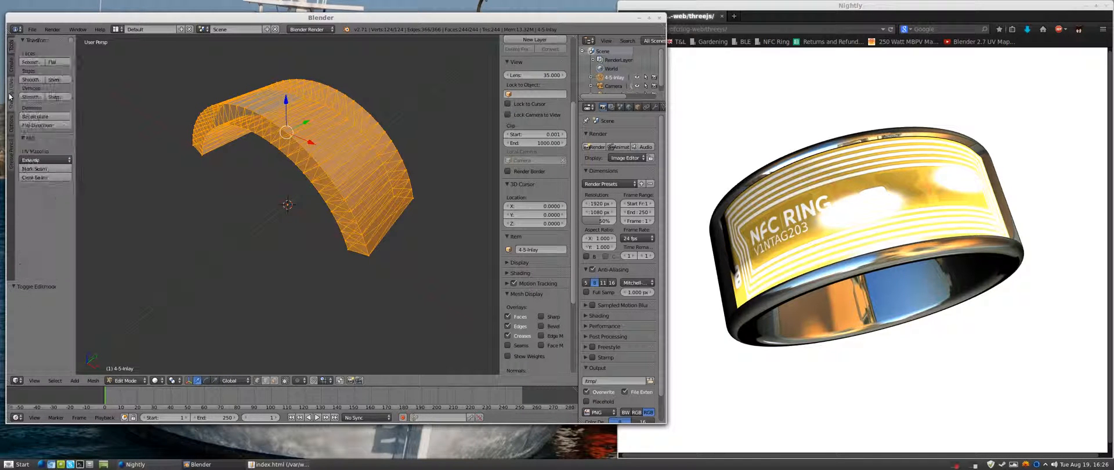
# Apply Smart UV Project to the inlay and make the lower area a UV/Image Editor
pyautogui.click(45, 160)
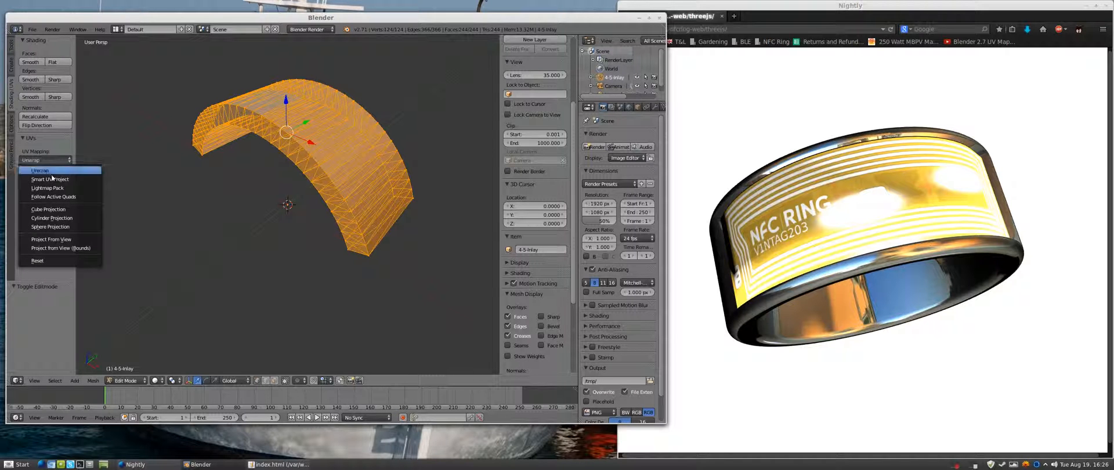
pyautogui.click(49, 178)
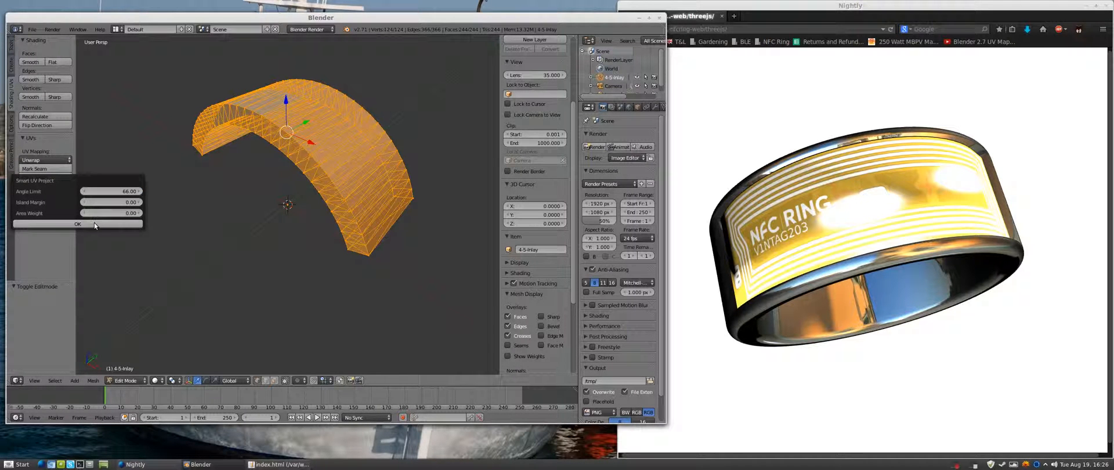
pyautogui.click(77, 223)
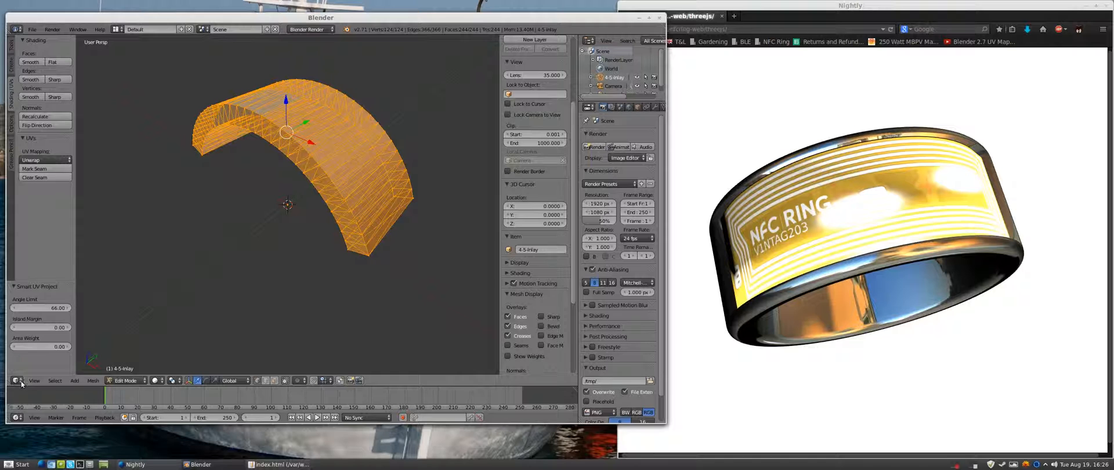
pyautogui.click(19, 380)
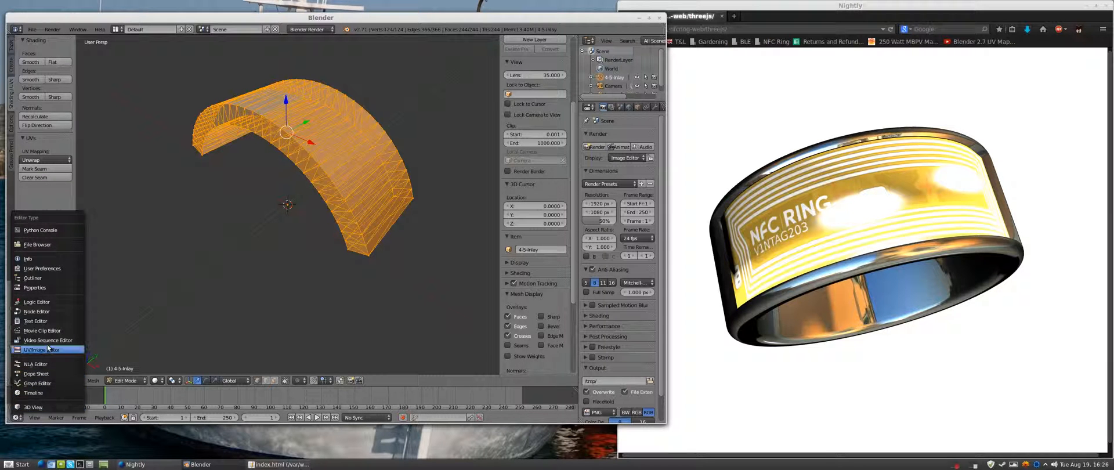
pyautogui.click(39, 349)
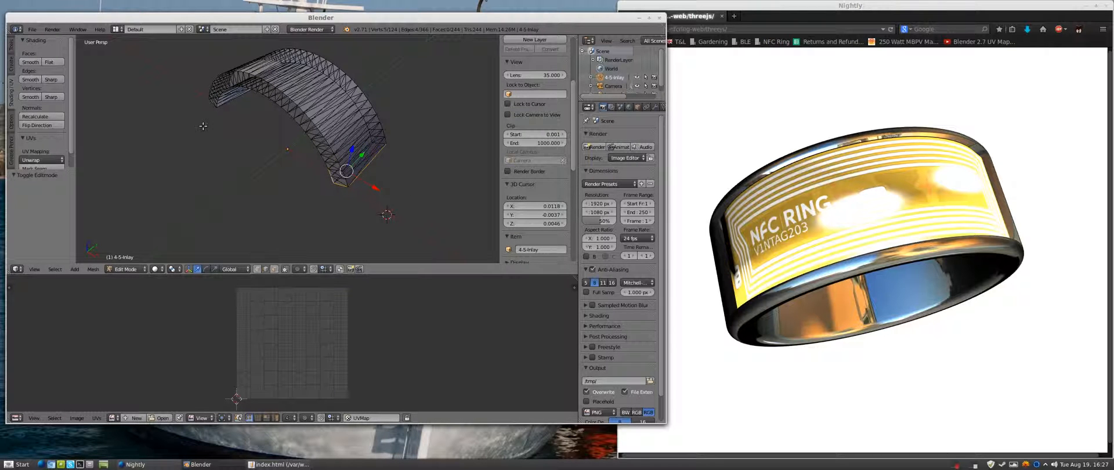
# Mark the selected inlay edge as a seam, then select the whole mesh
pyautogui.click(218, 152)
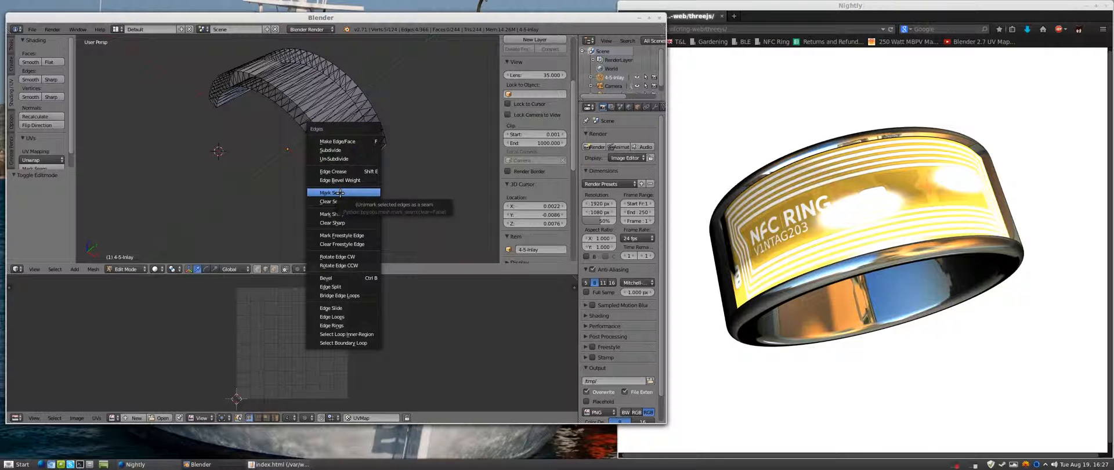
pyautogui.click(335, 193)
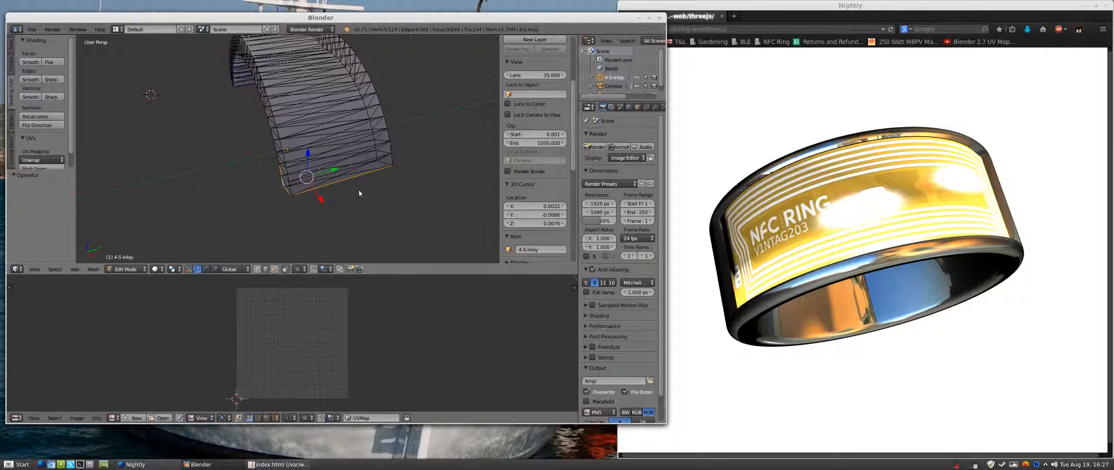
pyautogui.press('a')
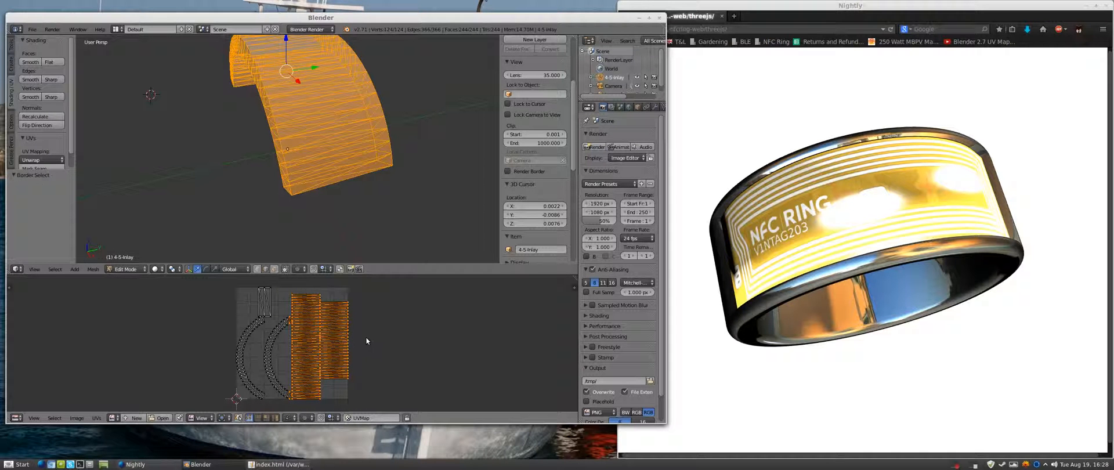
# Rearrange the UV islands in the UV editor, then return to mesh editing
pyautogui.click(364, 307)
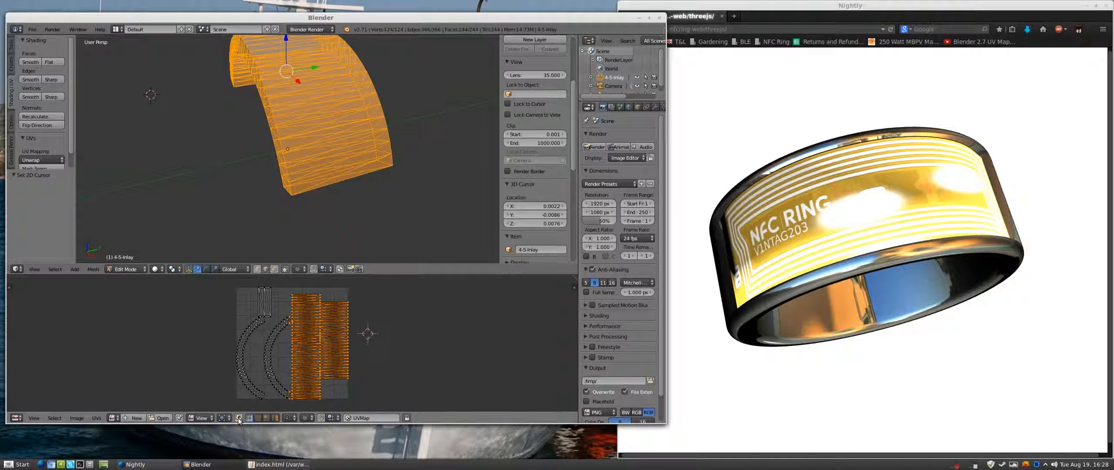
pyautogui.moveTo(238, 417)
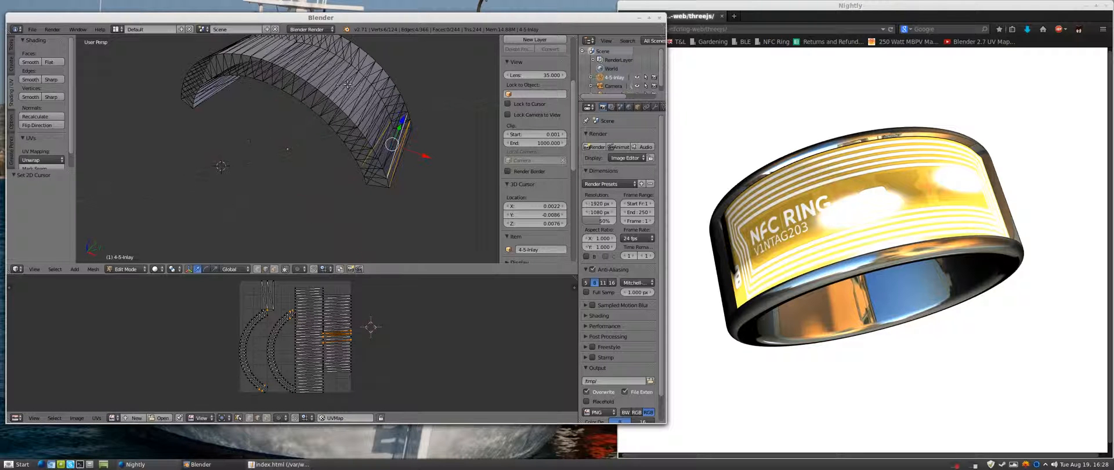
pyautogui.click(196, 269)
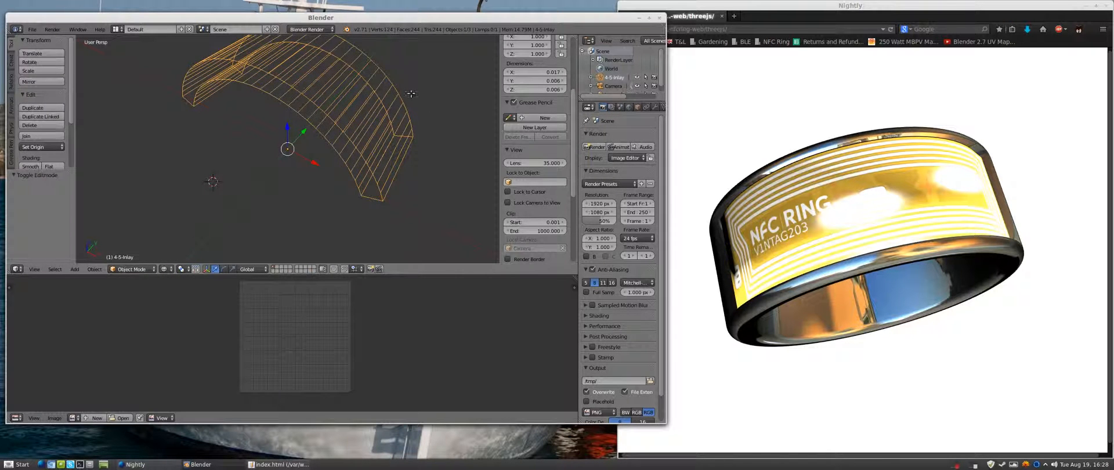
pyautogui.press('Tab')
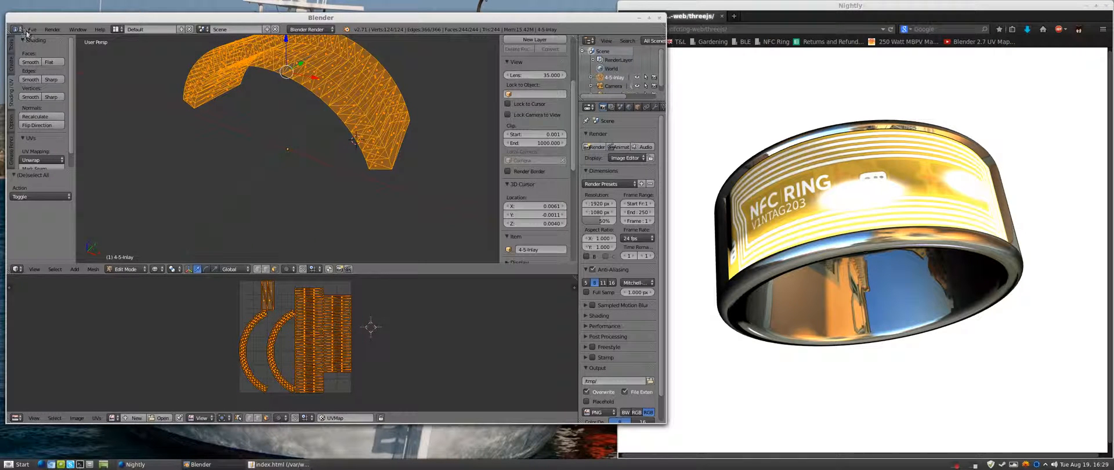
# Export the UV layout image as uvlayout.png to the Desktop
pyautogui.click(32, 29)
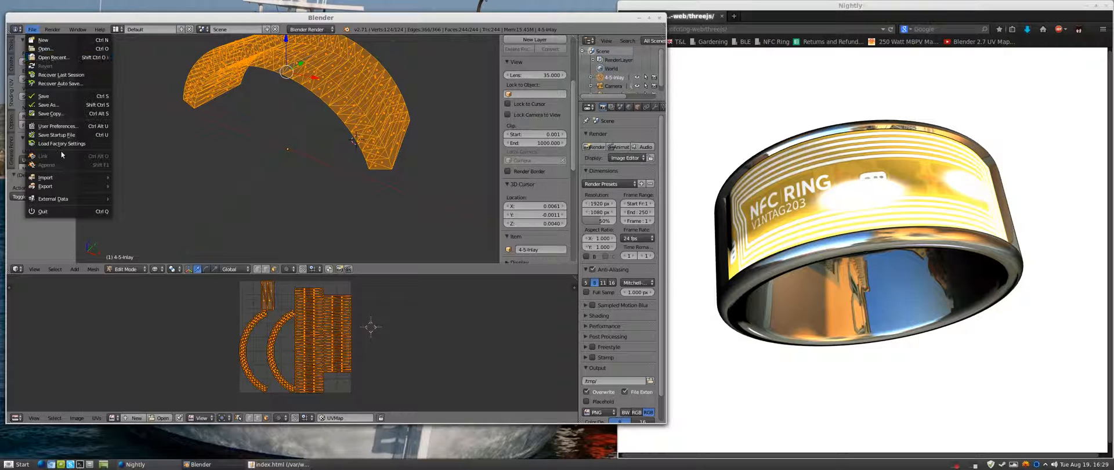
pyautogui.click(97, 417)
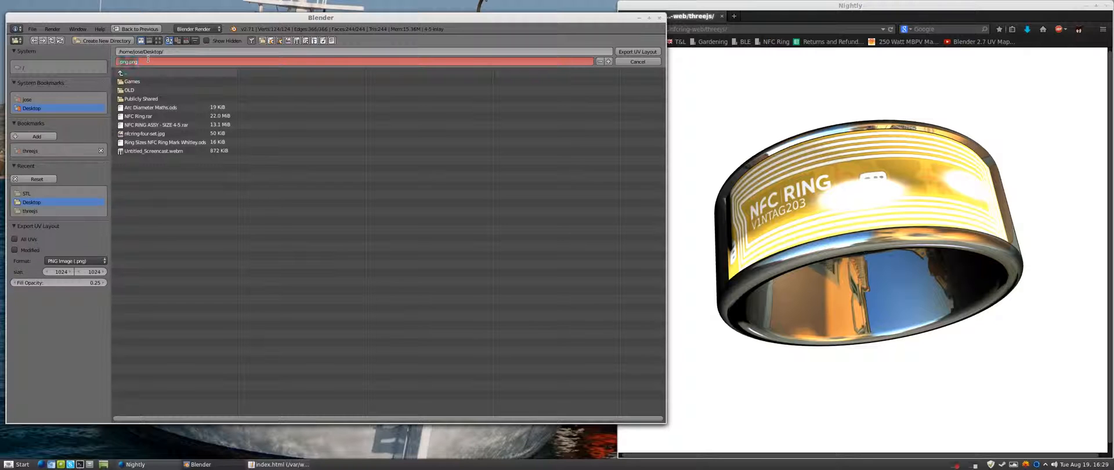
pyautogui.write('uvlayout')
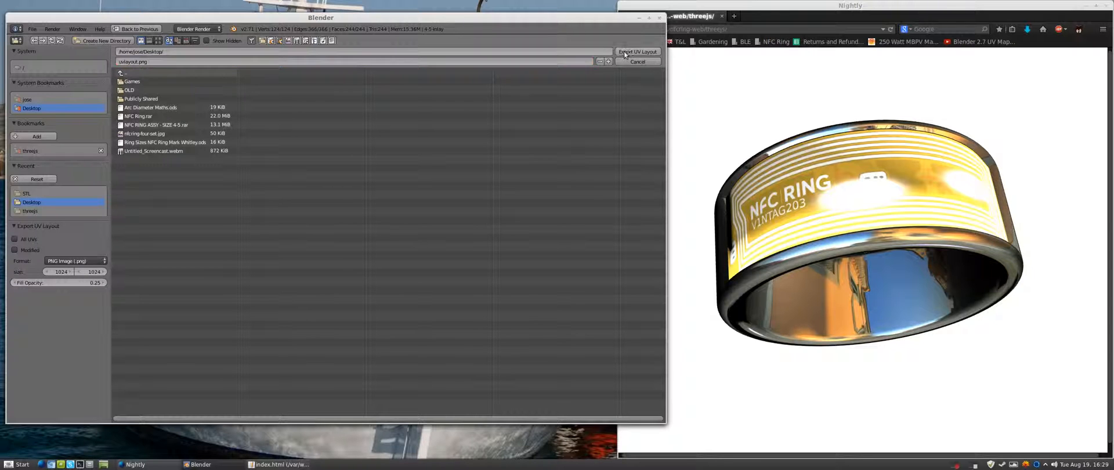
pyautogui.click(637, 60)
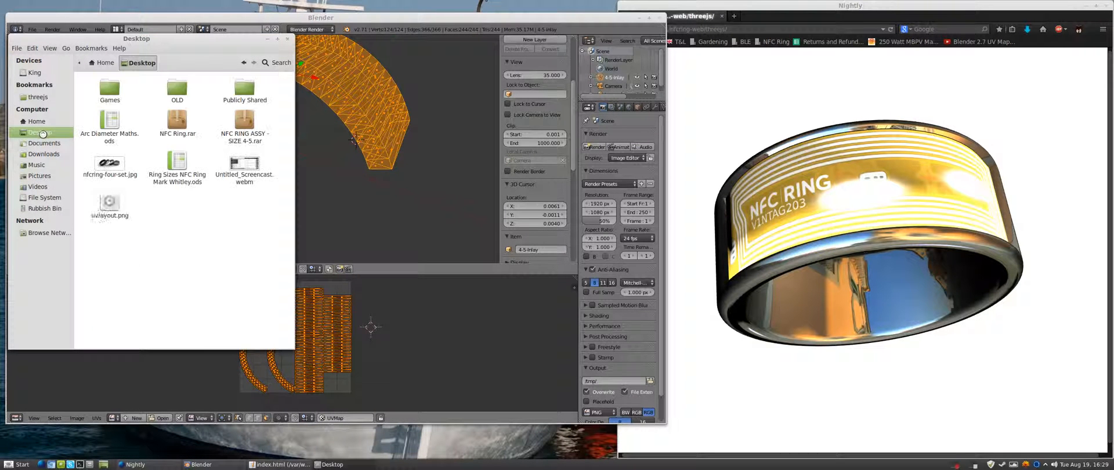
# Open uvlayout.png from the Desktop with GIMP Image Editor
pyautogui.rightClick(110, 210)
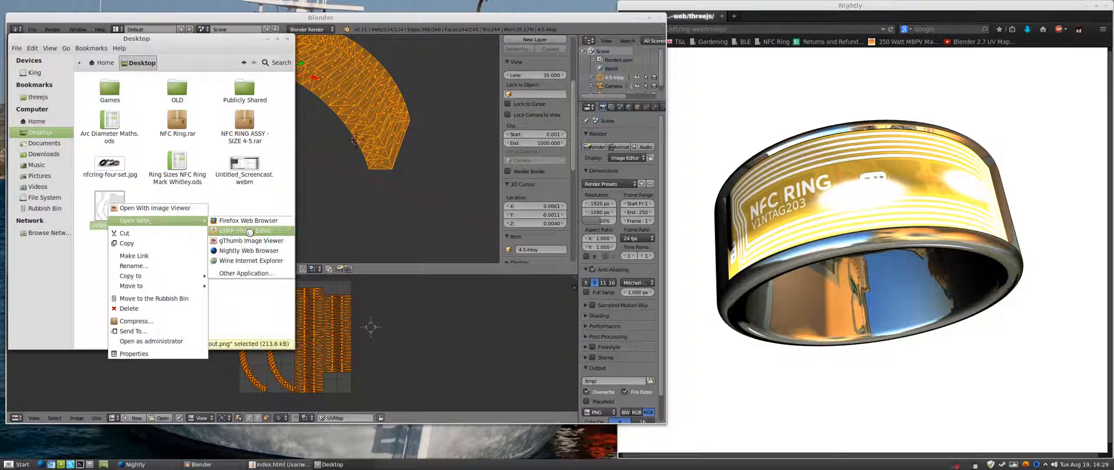
pyautogui.click(243, 230)
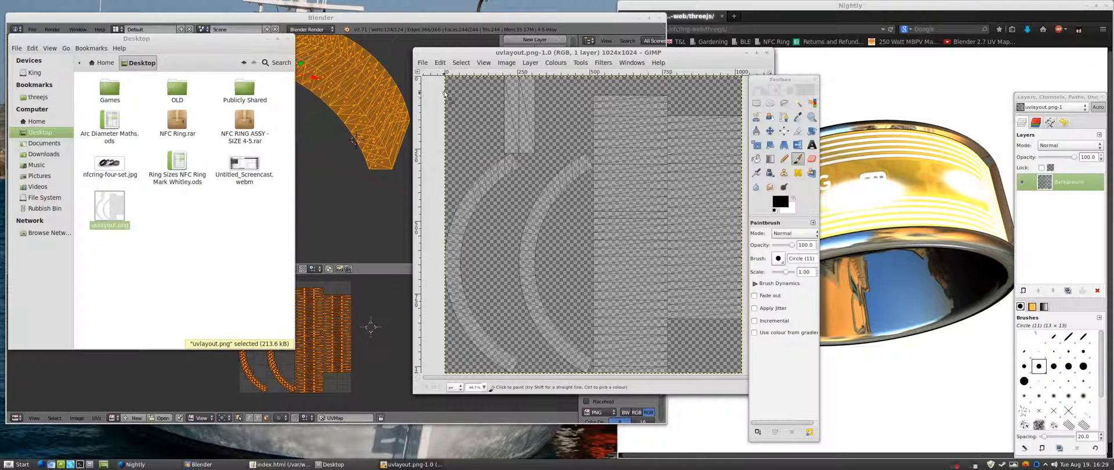
# Paint black and white paintbrush strokes along the UV layout's arcs
pyautogui.click(423, 62)
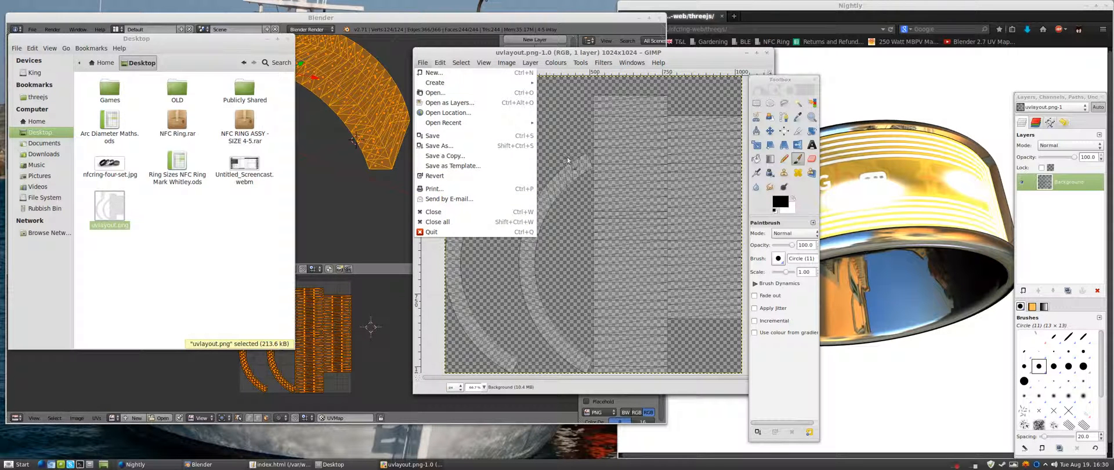
pyautogui.moveTo(575, 167); pyautogui.dragTo(564, 206)
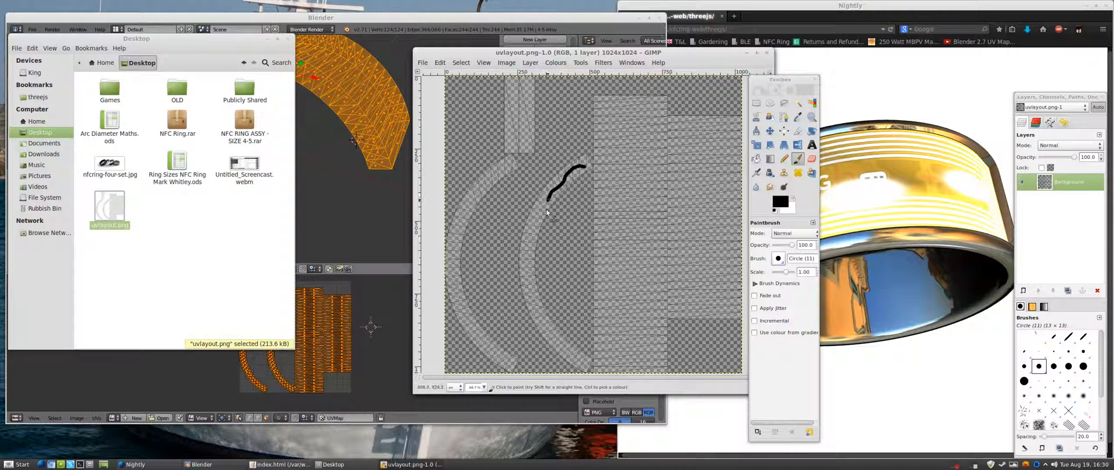
pyautogui.moveTo(569, 171); pyautogui.dragTo(590, 362)
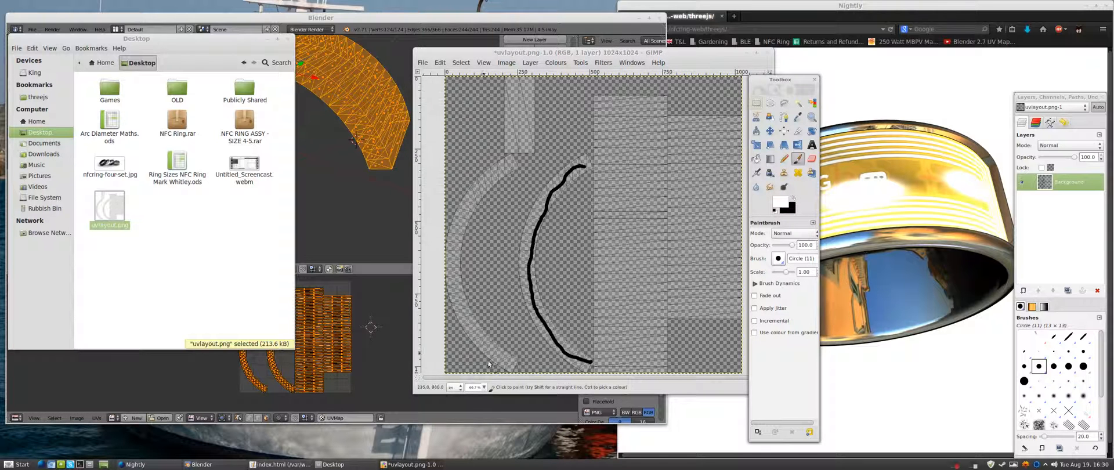
pyautogui.moveTo(458, 244); pyautogui.dragTo(504, 362)
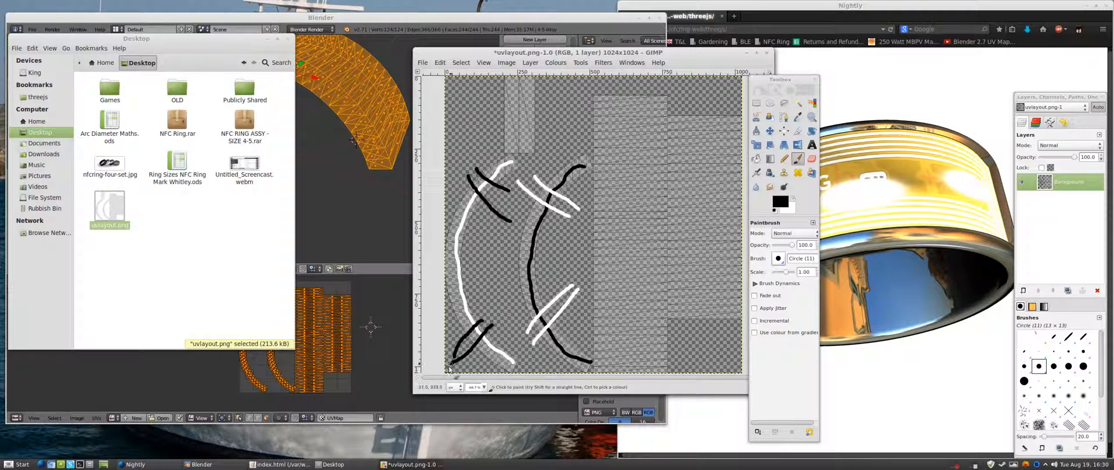
pyautogui.click(423, 63)
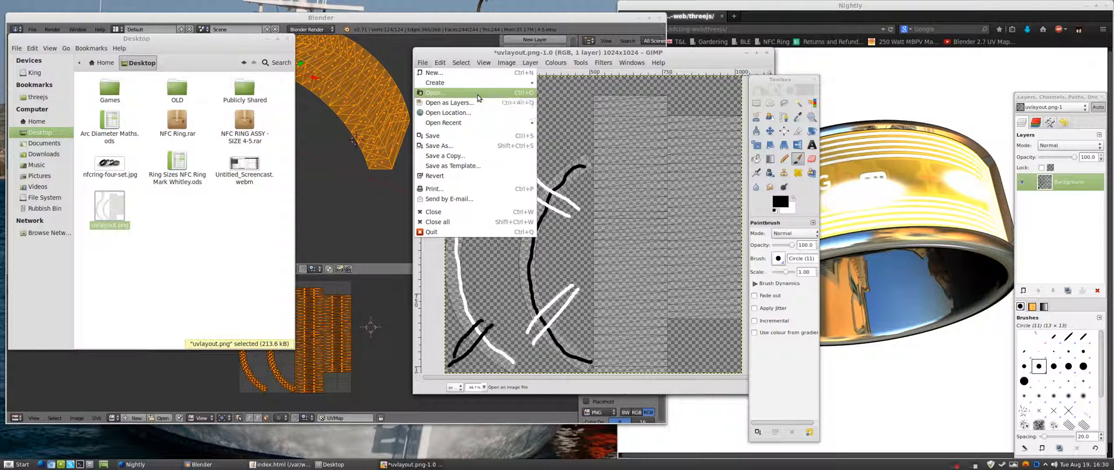
pyautogui.moveTo(432, 136)
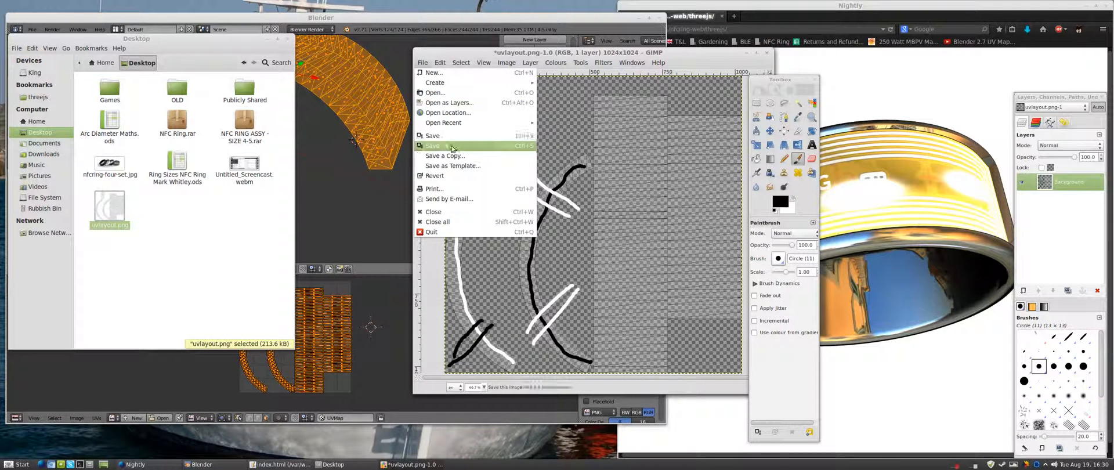
# Save a copy of the painted image as uvlayoutDONE.png on the Desktop
pyautogui.click(443, 156)
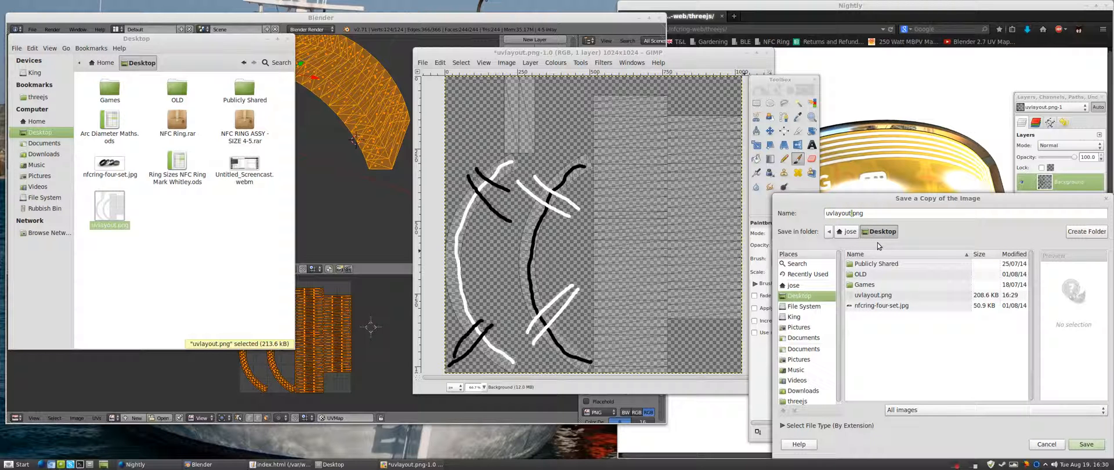
pyautogui.write('DONE')
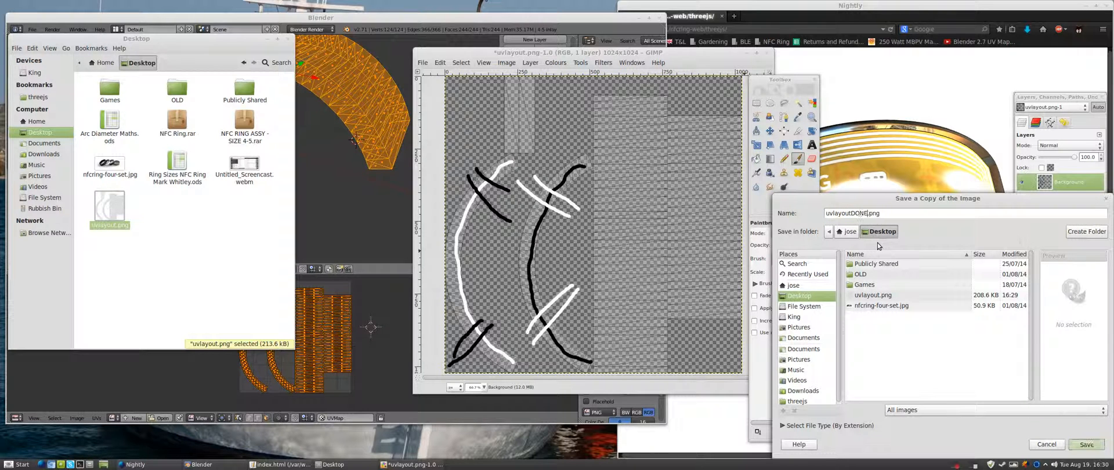
pyautogui.click(1086, 444)
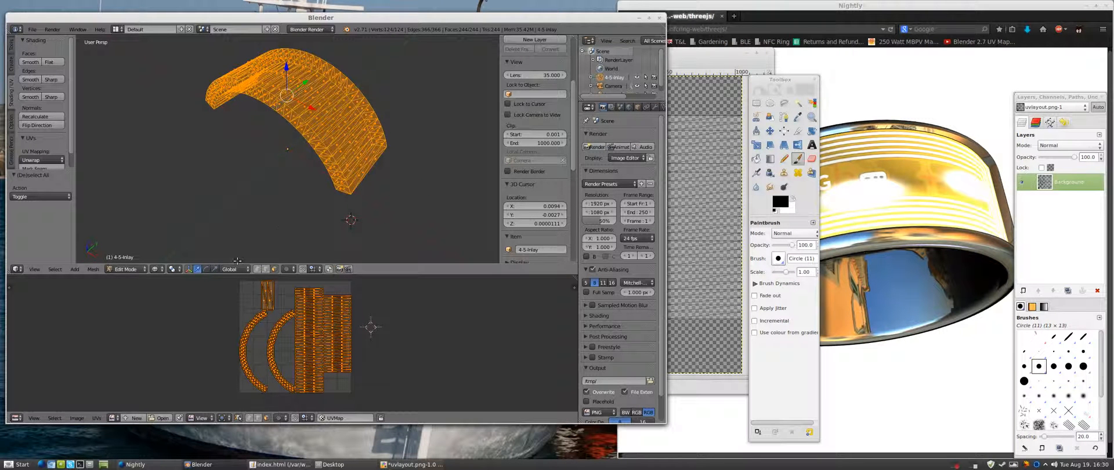
# Switch to Rendered shading, show a Node Editor below, and add Inlay Material
pyautogui.click(155, 269)
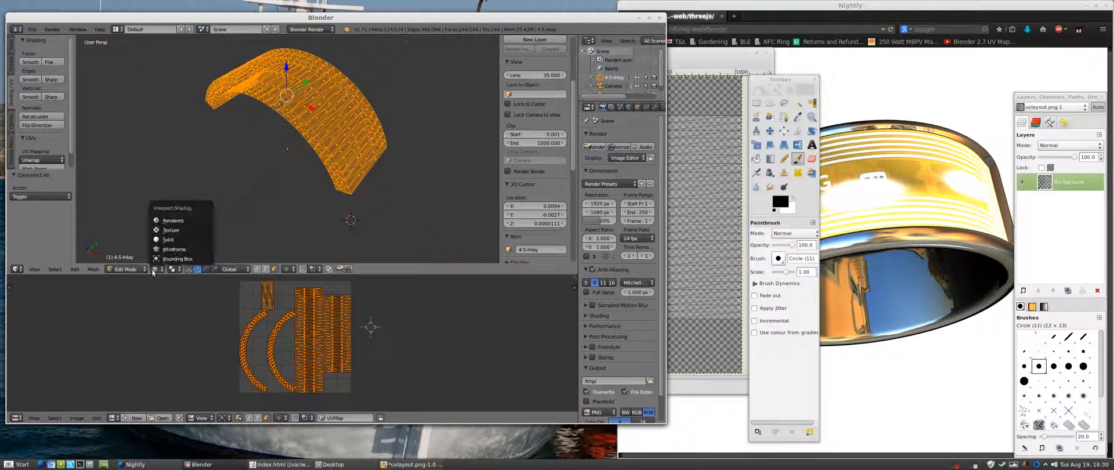
pyautogui.click(169, 239)
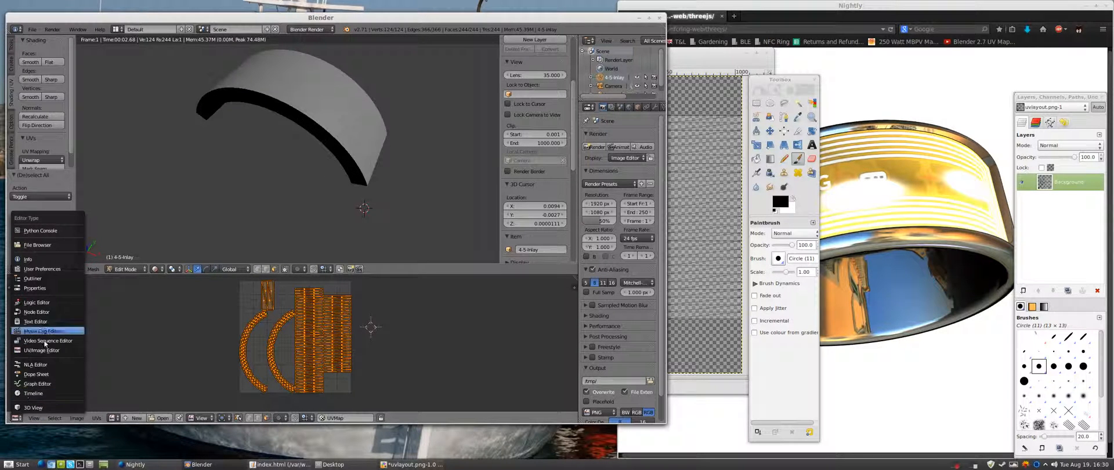
pyautogui.moveTo(36, 384)
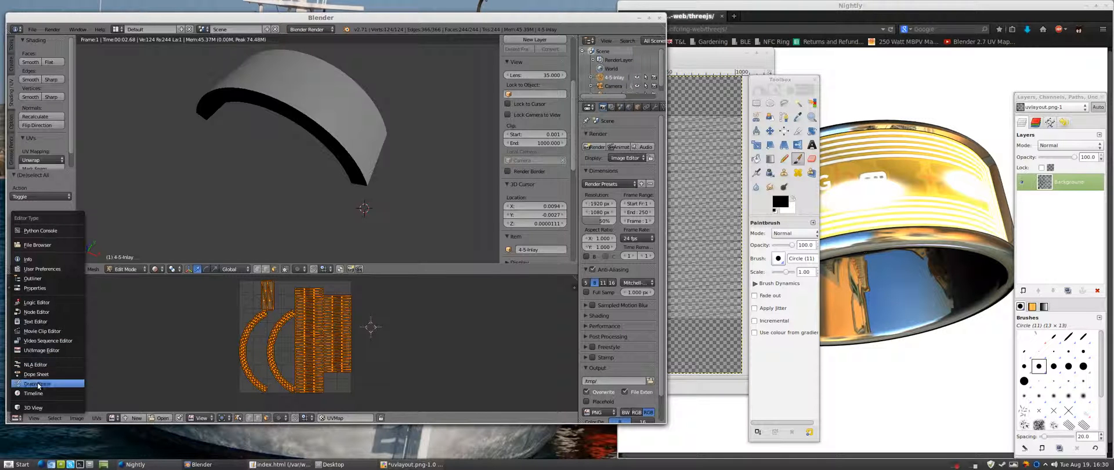
pyautogui.click(36, 384)
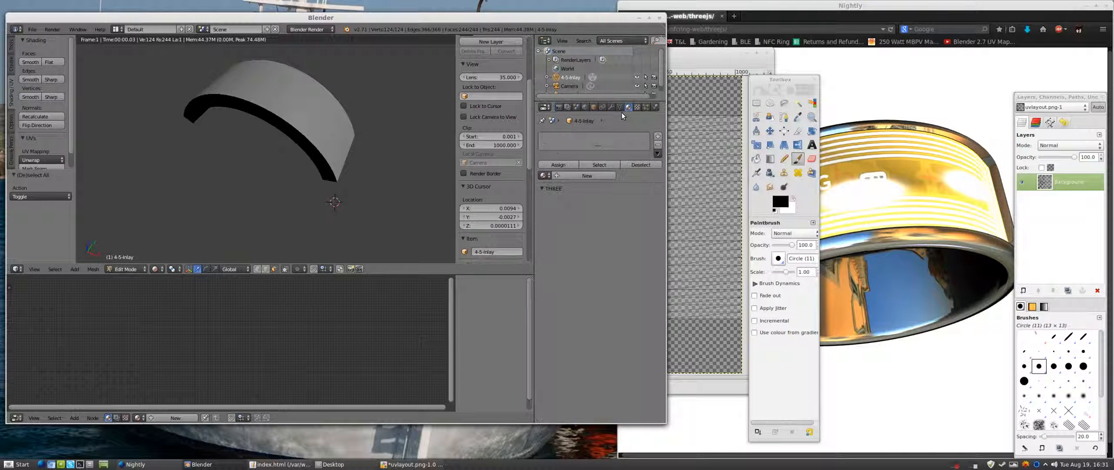
pyautogui.click(575, 107)
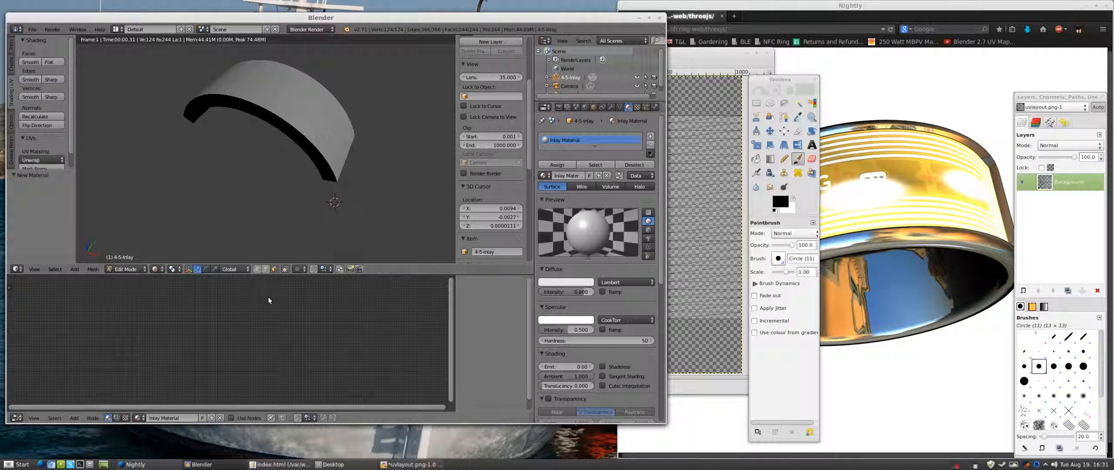
pyautogui.click(307, 29)
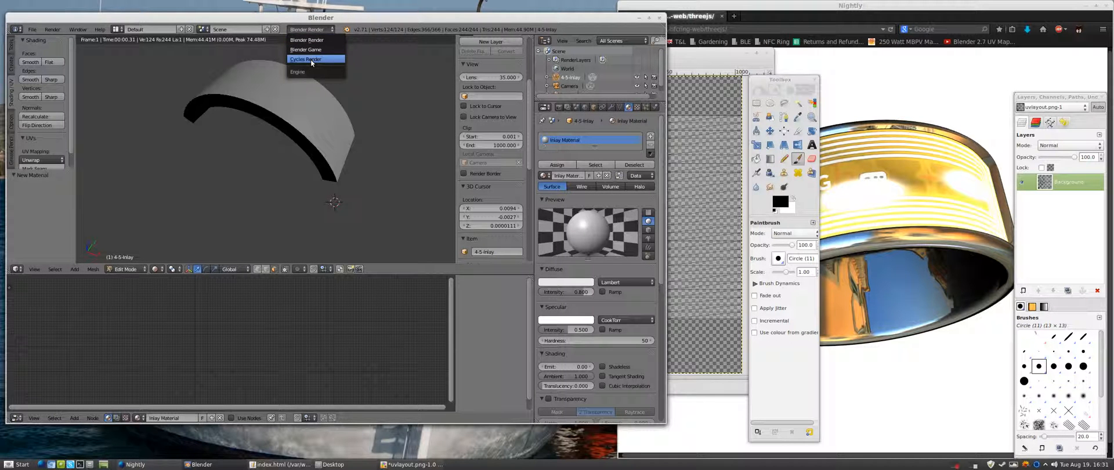
# Switch to Cycles and add an Image Texture node feeding the inlay's diffuse colour
pyautogui.click(305, 59)
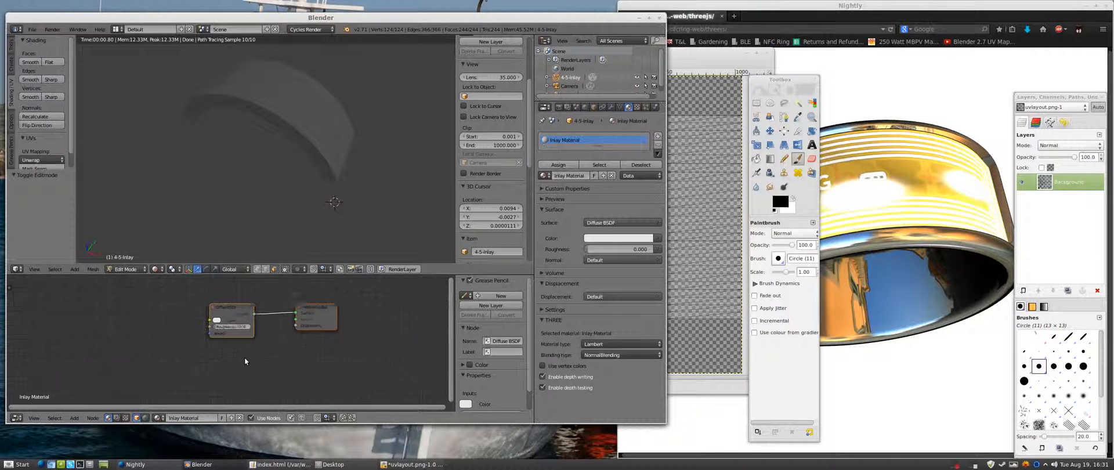
pyautogui.click(75, 417)
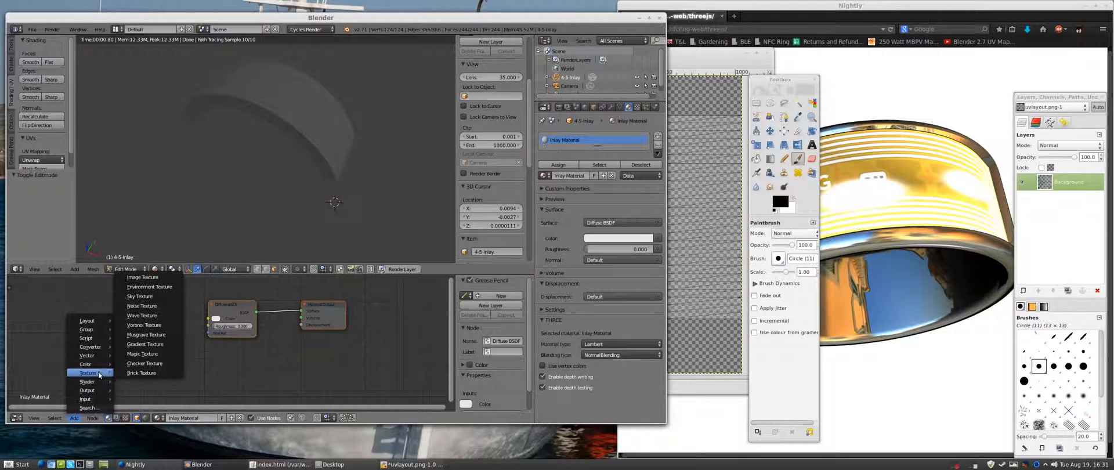
pyautogui.moveTo(145, 325)
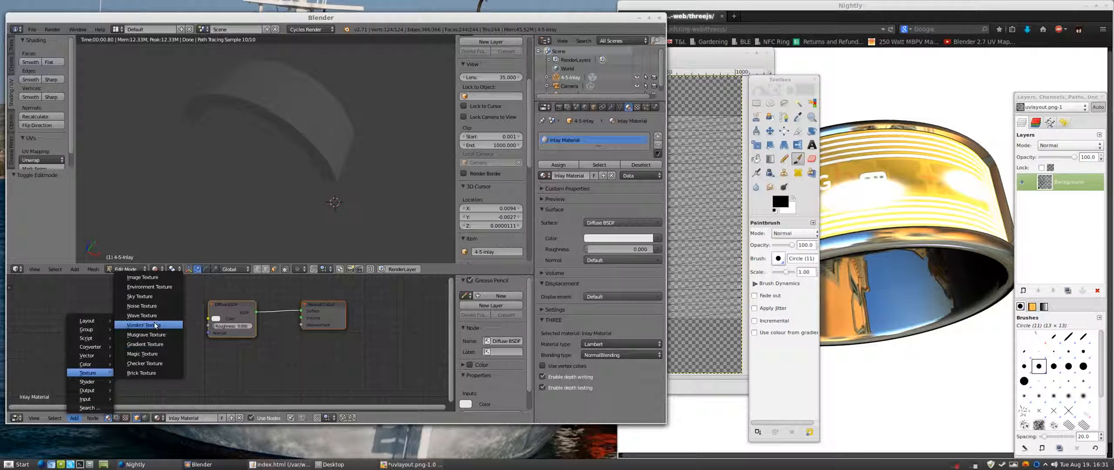
pyautogui.click(142, 277)
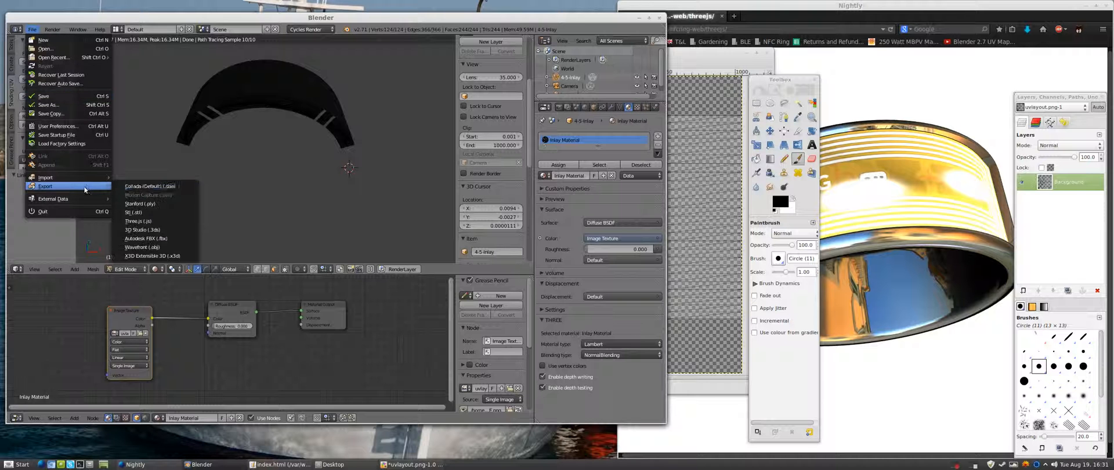
# Export the inlay as Three.js file untitled.js to the Desktop
pyautogui.click(139, 221)
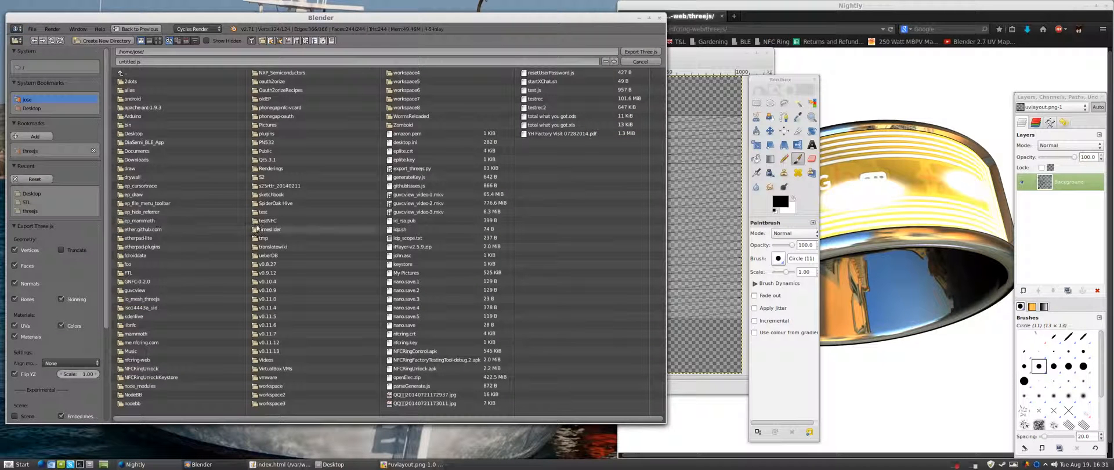
pyautogui.moveTo(142, 75)
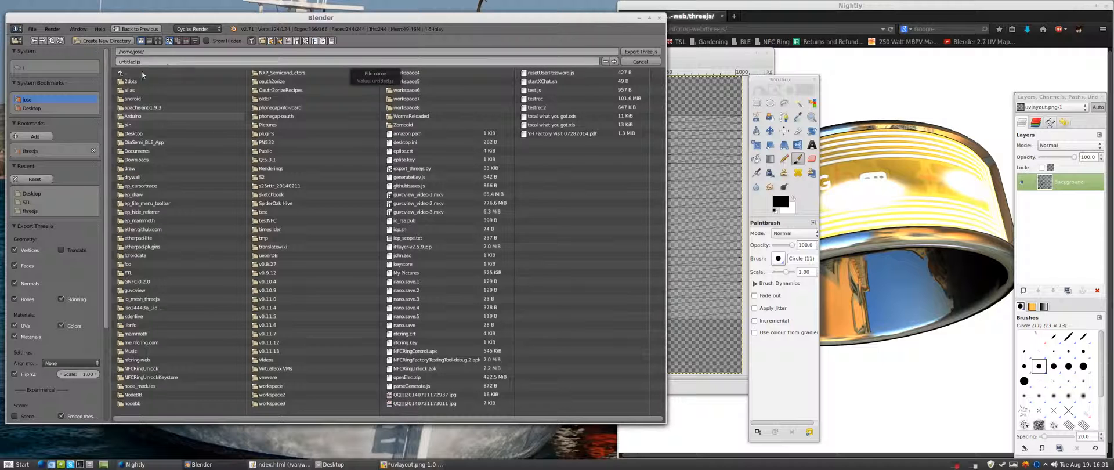
pyautogui.click(31, 108)
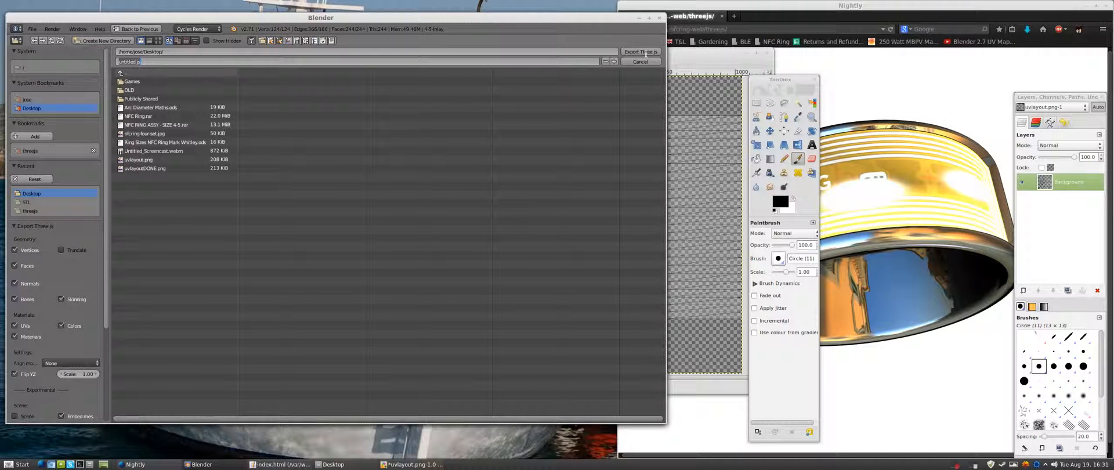
pyautogui.click(639, 61)
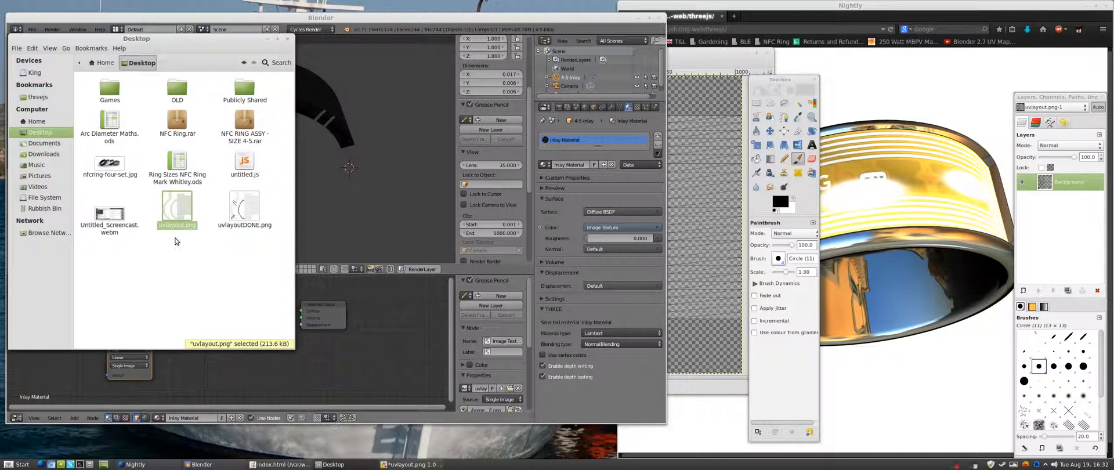
# Open untitled.js in gedit to inspect materials and UVs, then return to Blender
pyautogui.click(206, 241)
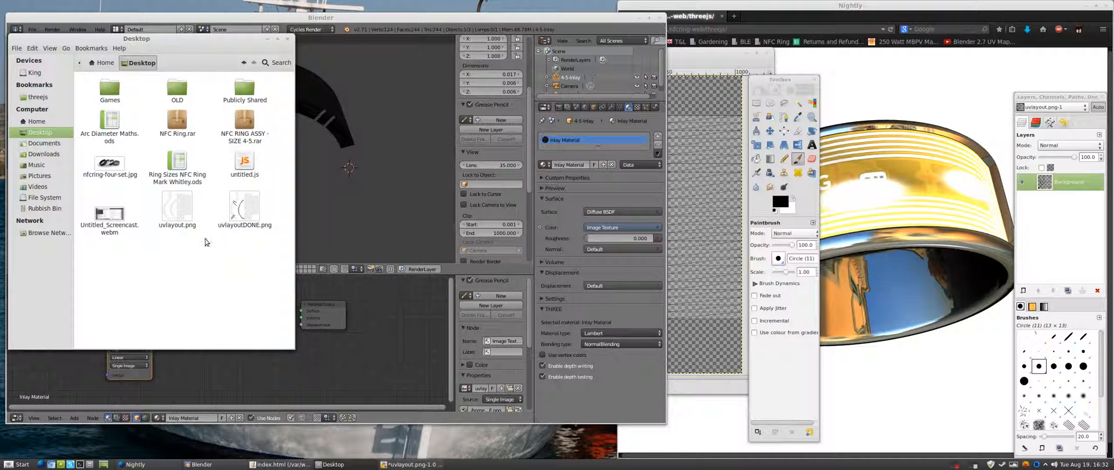
pyautogui.rightClick(244, 163)
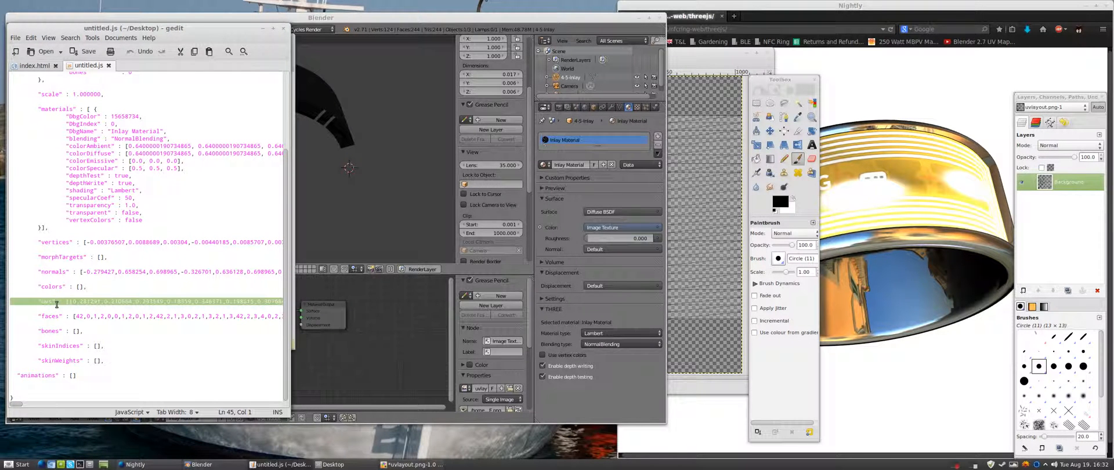
pyautogui.click(320, 17)
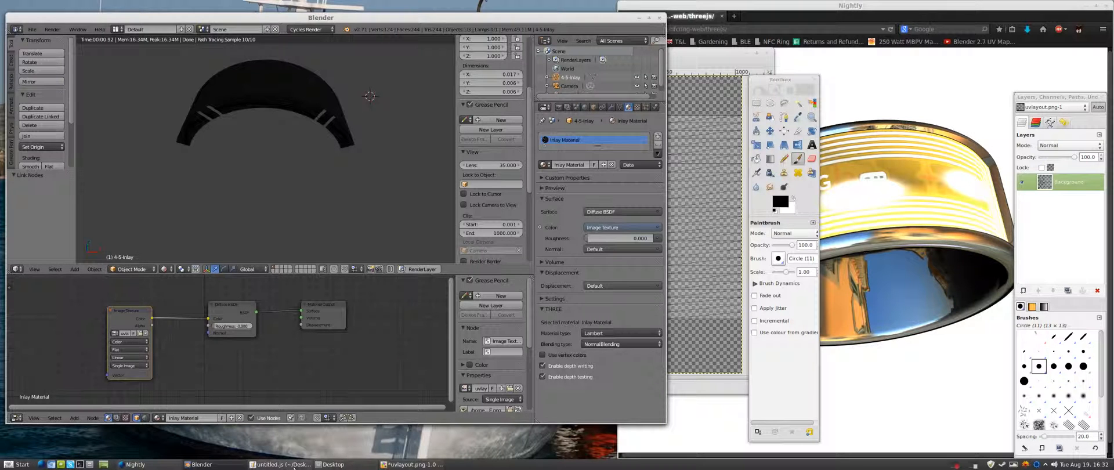
# Open index.html from the threejs folder in gedit
pyautogui.click(278, 465)
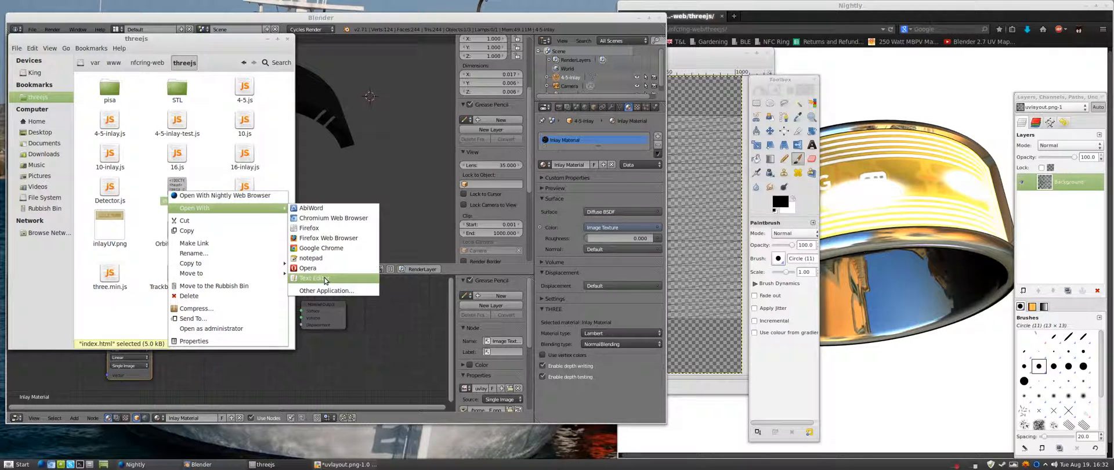
pyautogui.click(311, 277)
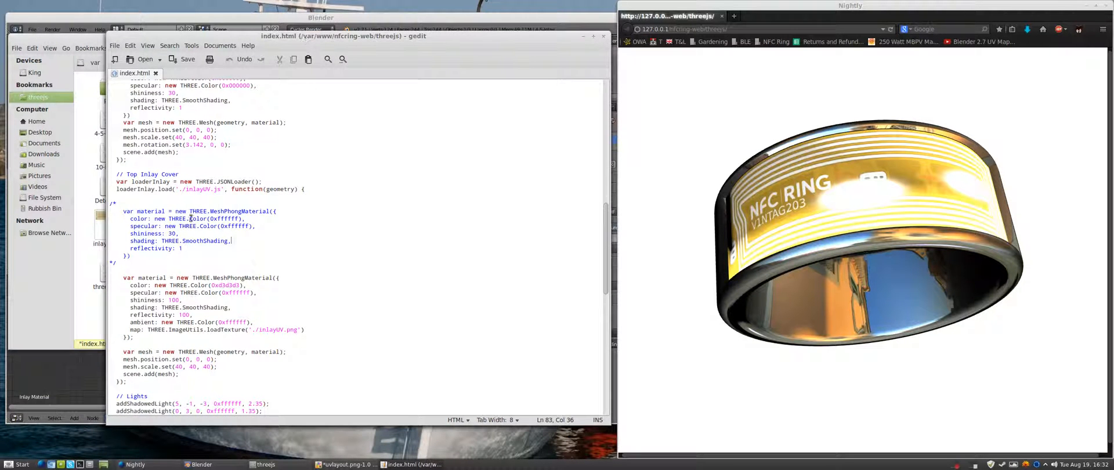
pyautogui.scroll(-3)
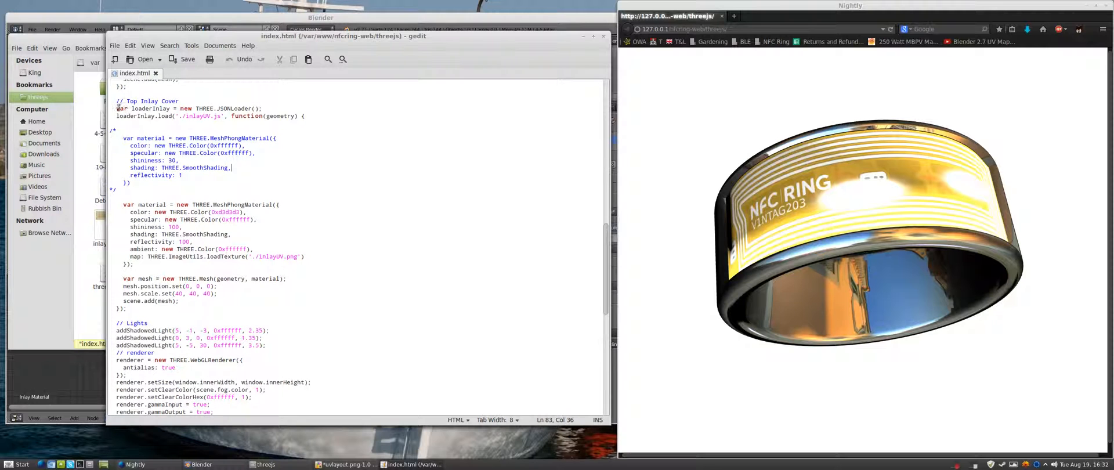
pyautogui.click(234, 109)
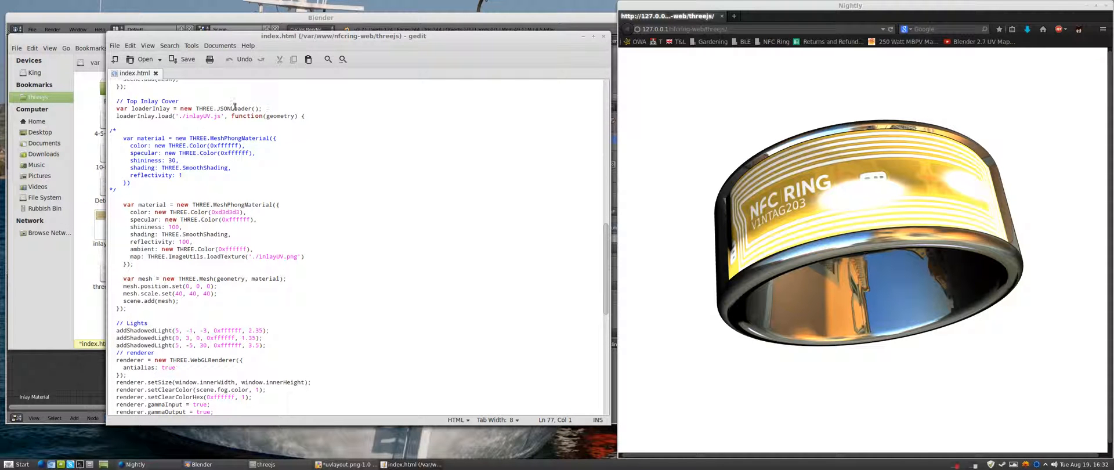
pyautogui.moveTo(206, 115); pyautogui.dragTo(304, 115)
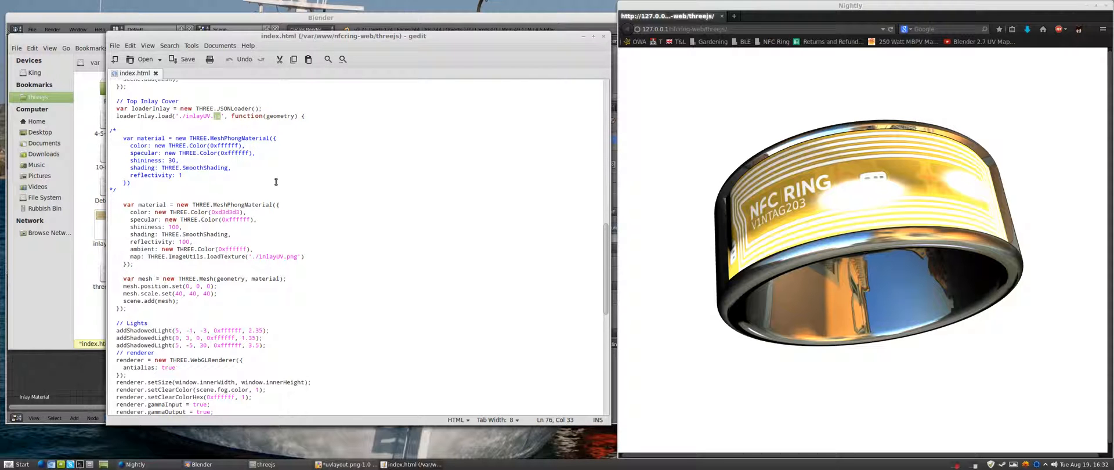
pyautogui.tripleClick(206, 115)
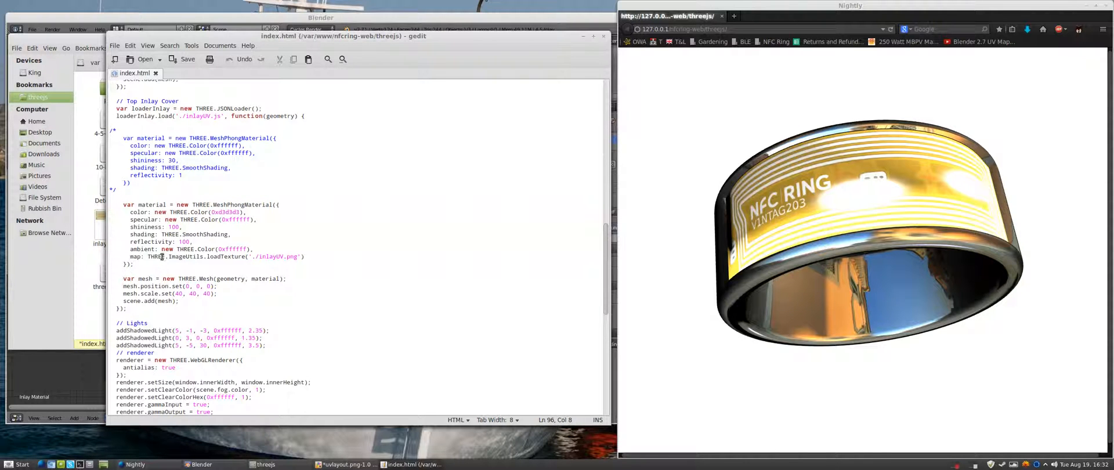
pyautogui.tripleClick(209, 257)
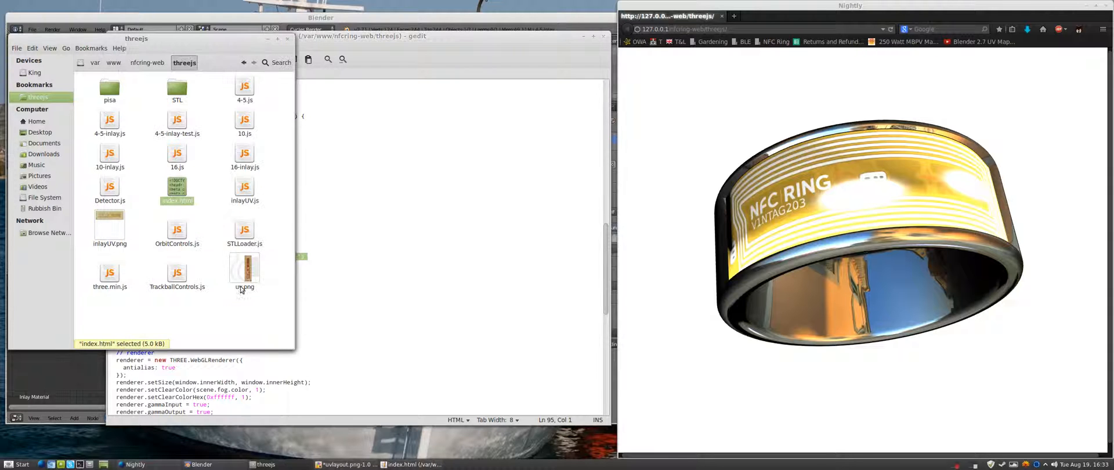
pyautogui.click(40, 133)
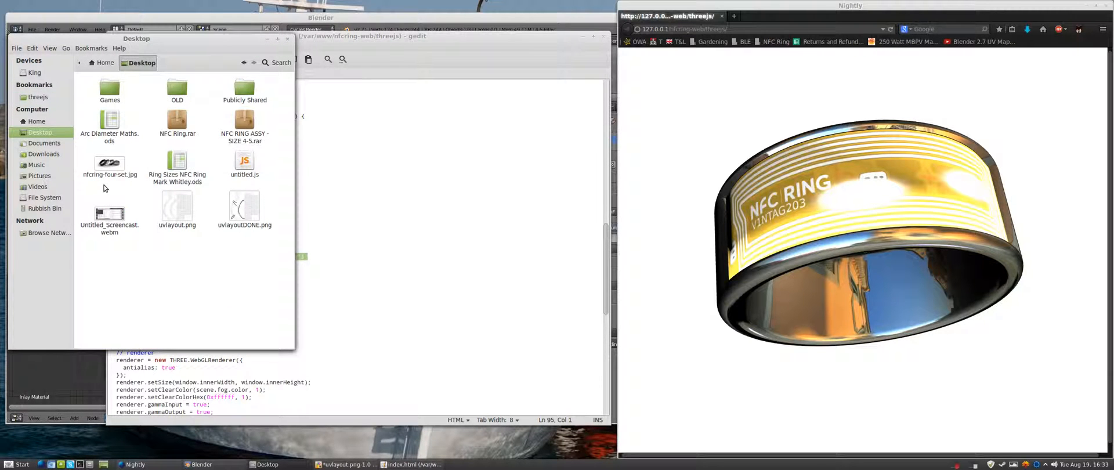
pyautogui.click(244, 206)
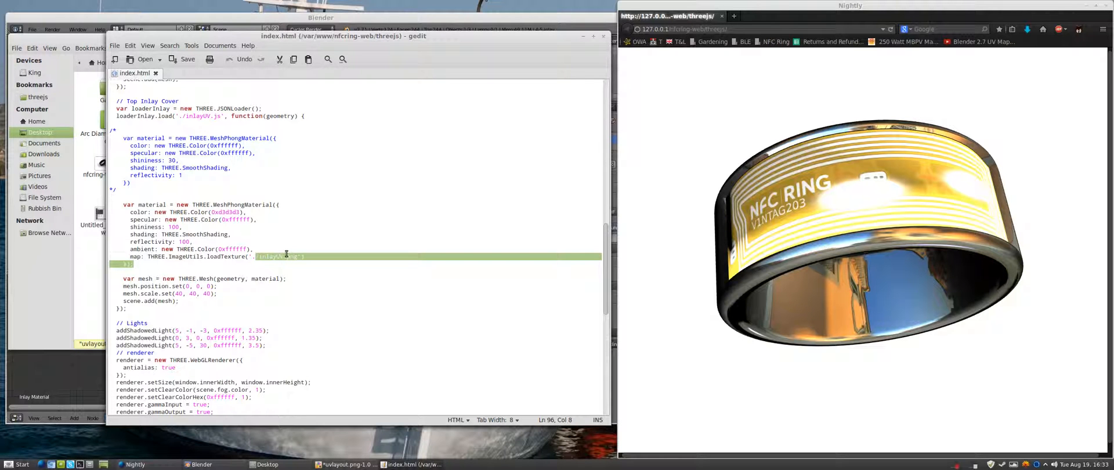
pyautogui.click(201, 464)
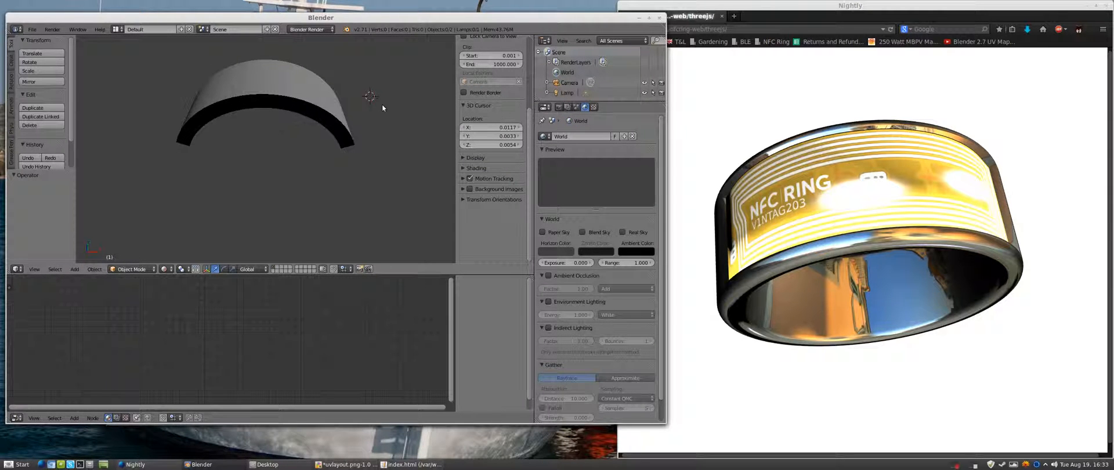
pyautogui.moveTo(380, 140)
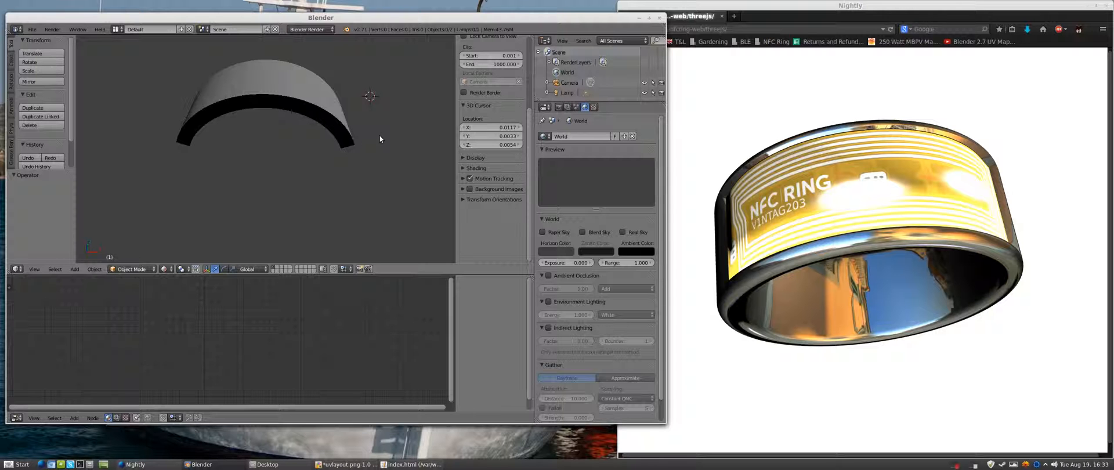